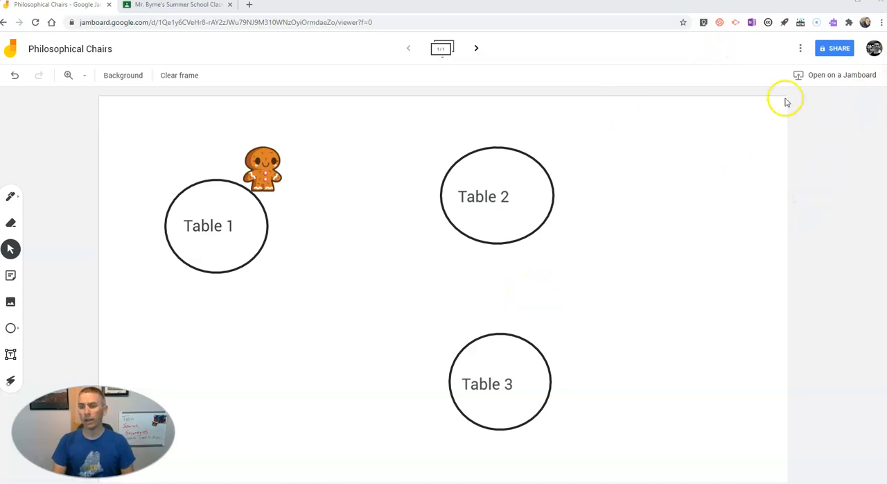
Step: Check the board's sharing settings, then switch to the summer school class in Classroom
left_click(835, 47)
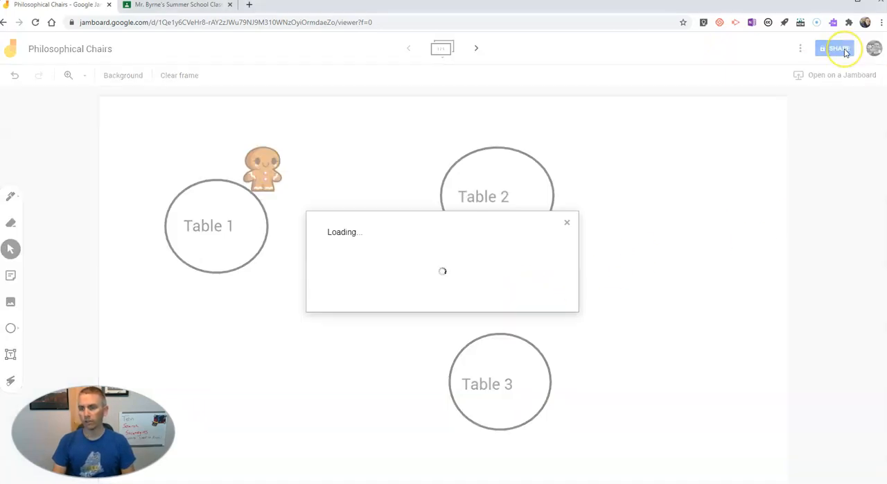
left_click(837, 48)
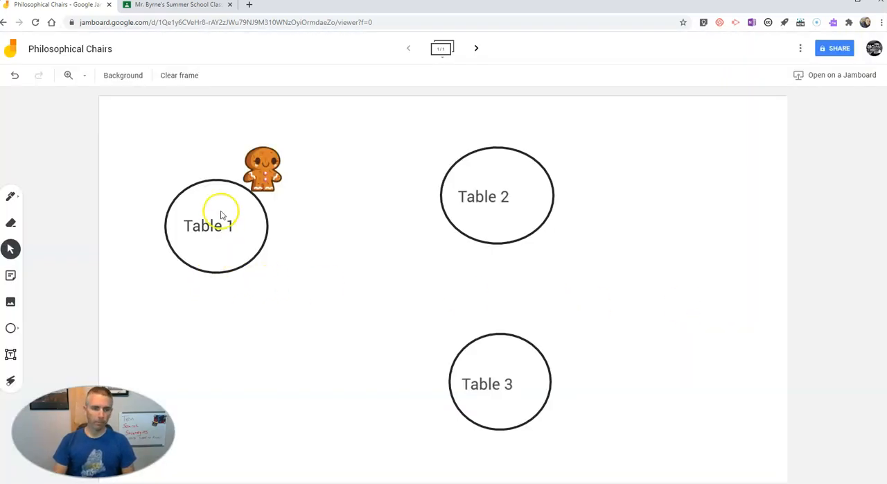
mouse_move(474, 287)
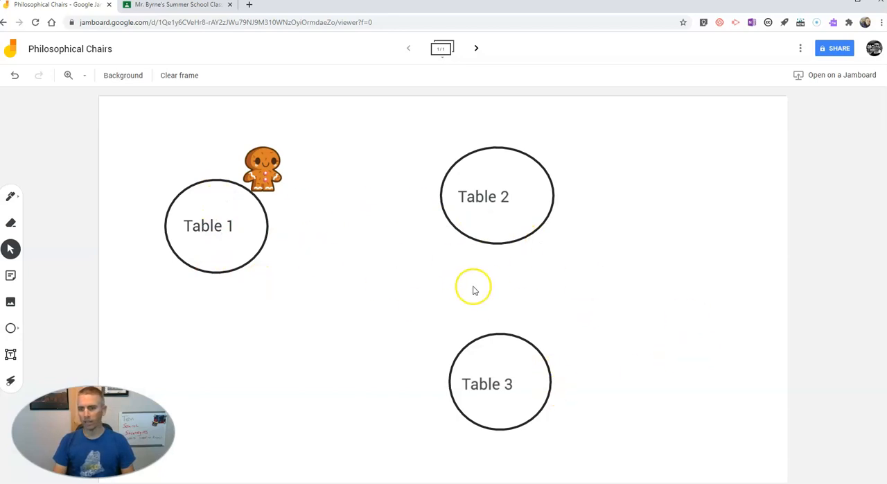
mouse_move(321, 280)
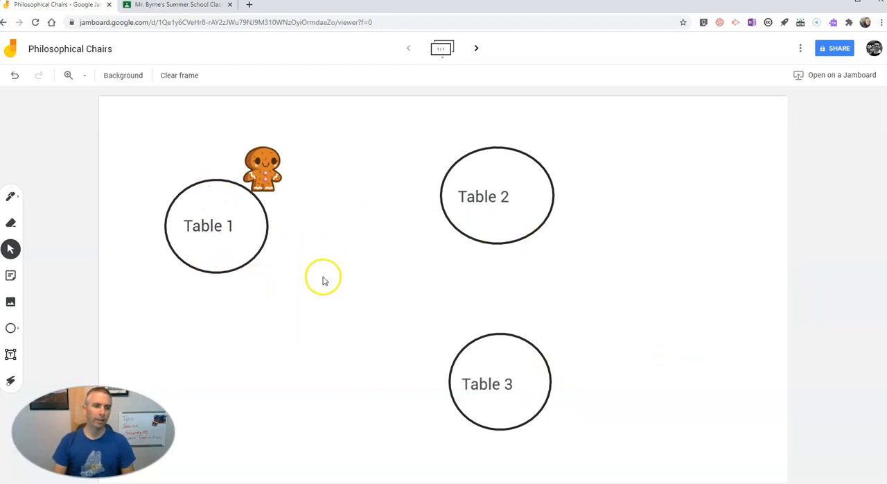
mouse_move(76, 53)
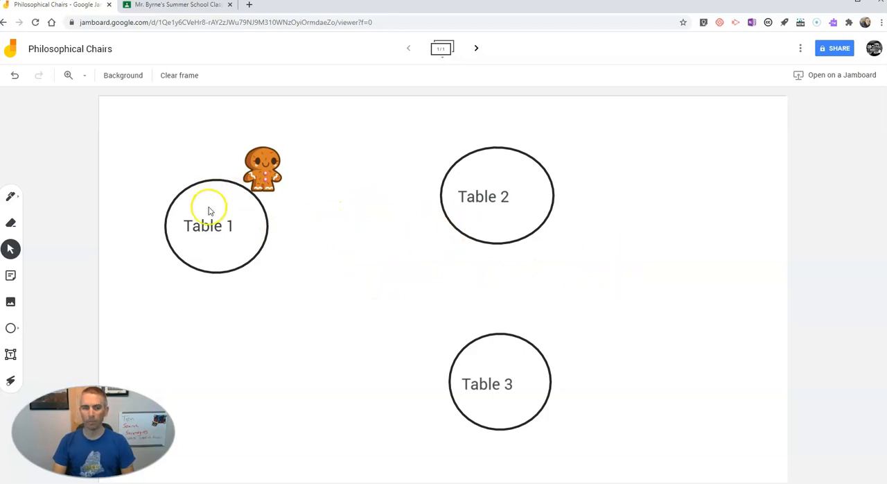
mouse_move(449, 338)
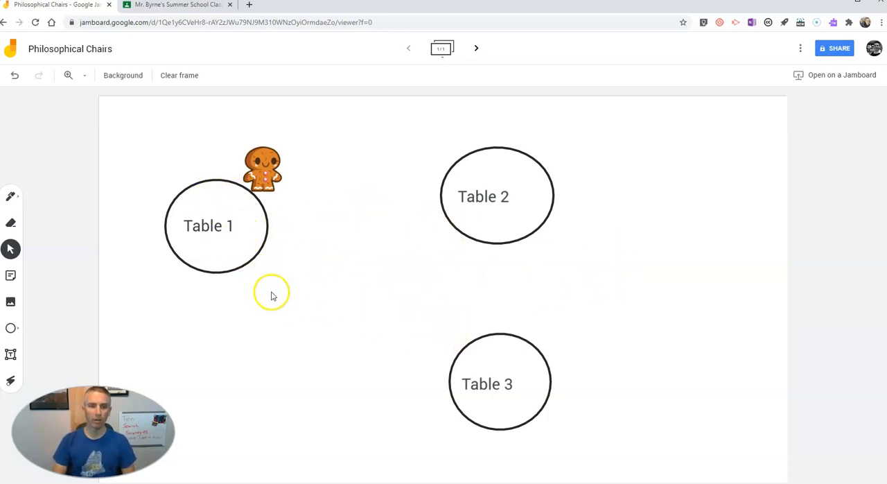
left_click(178, 5)
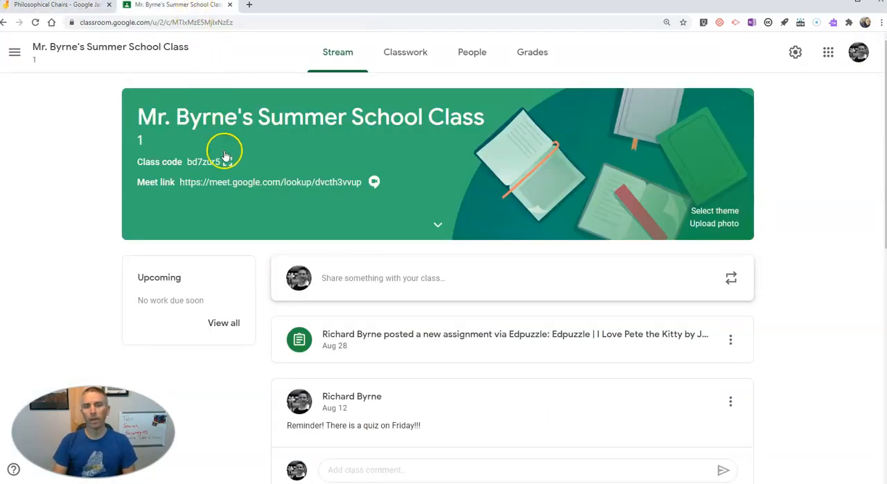
Step: Create a Classwork assignment 'Philosophical Chairs' with instructions 'Put your avatar where it belongs.'
left_click(405, 53)
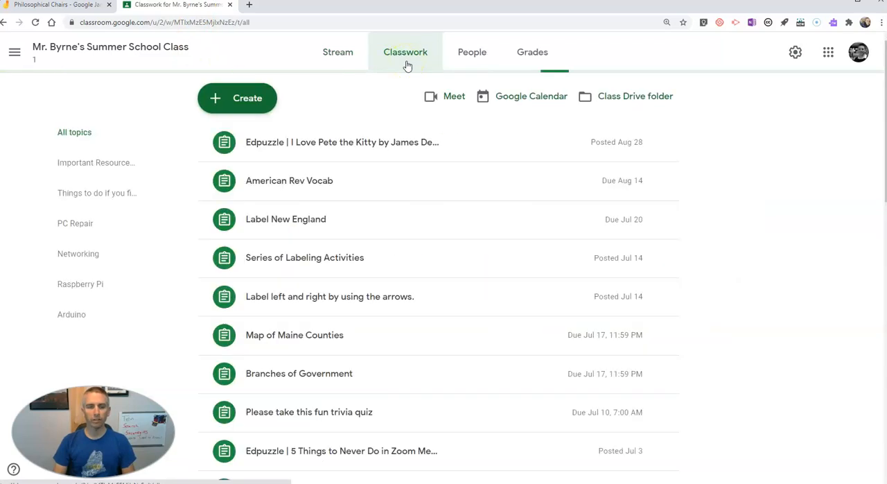
left_click(237, 97)
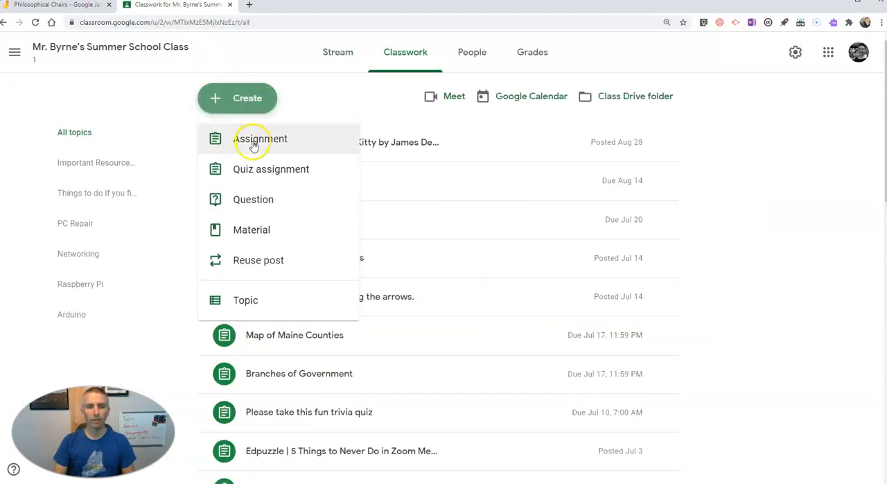
left_click(260, 138)
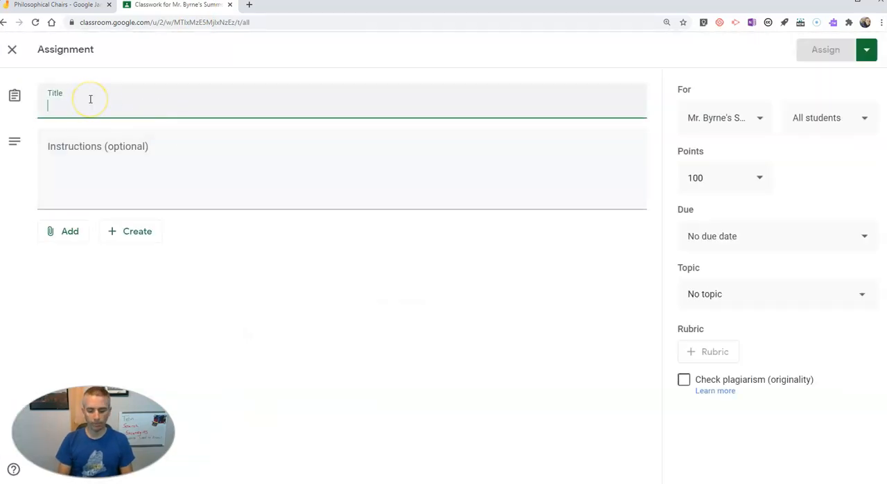
type("Phi")
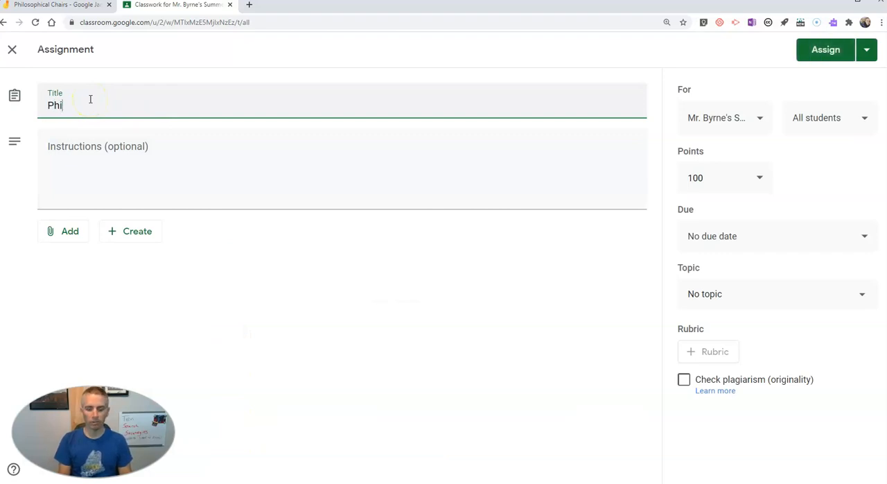
type("losophical Chairs")
left_click(340, 169)
type("Put your avatar where it")
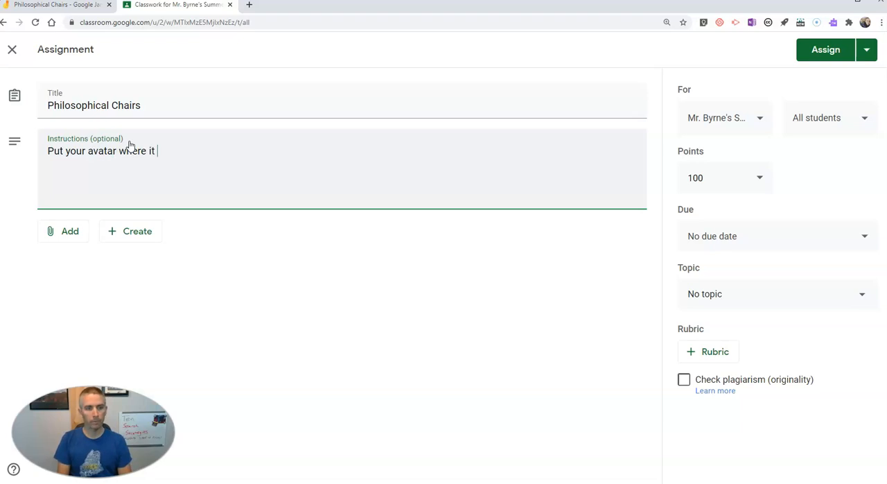
type("belogs.")
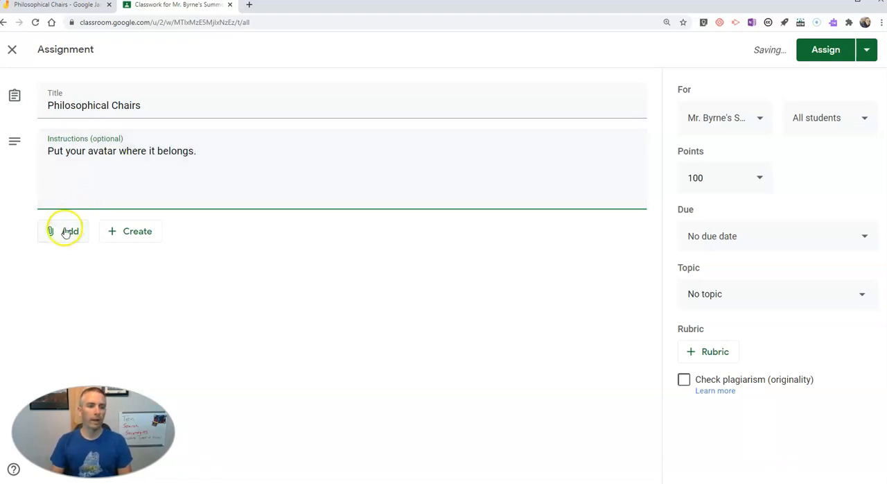
Step: Attach the Philosophical Chairs Jamboard from Drive, set to 'Make a copy for each student'
left_click(63, 230)
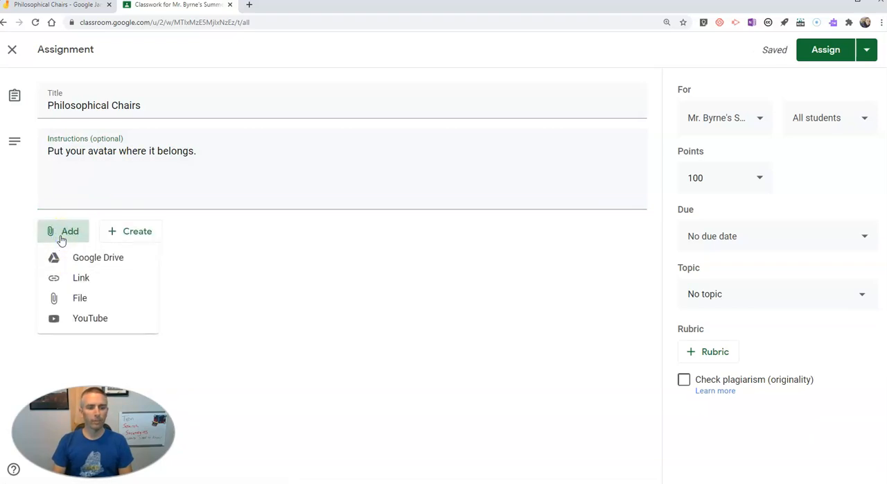
mouse_move(97, 258)
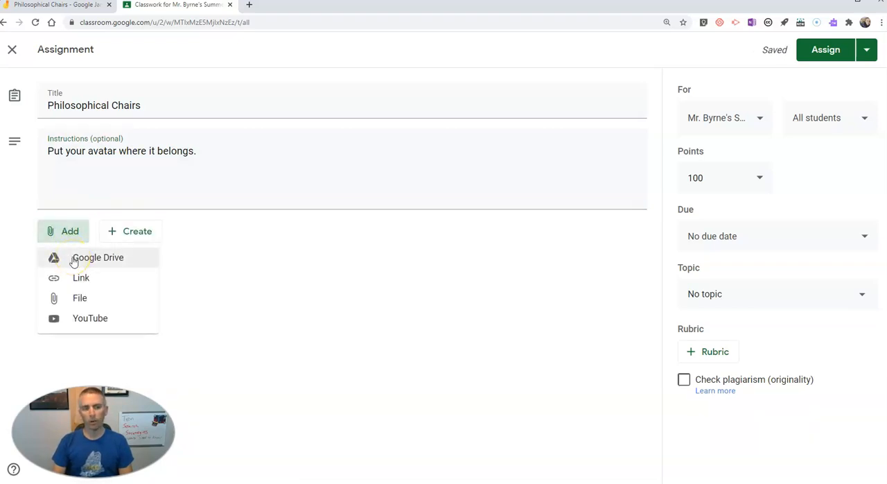
left_click(97, 258)
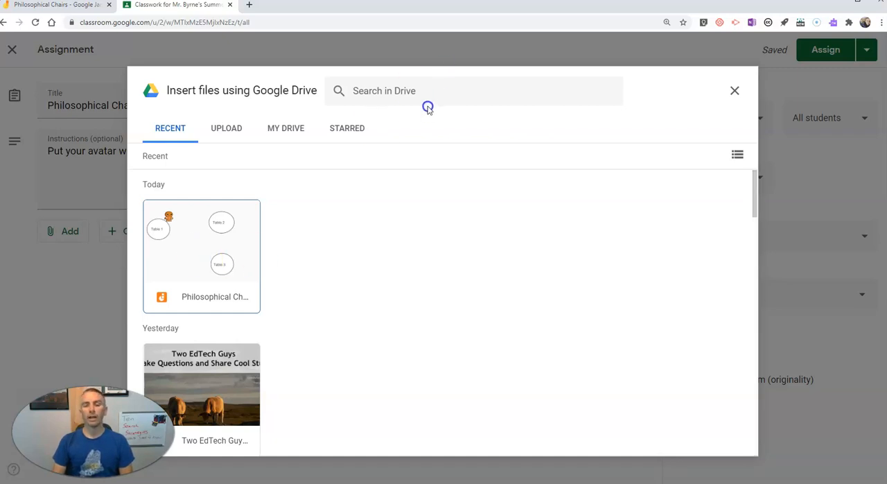
left_click(201, 249)
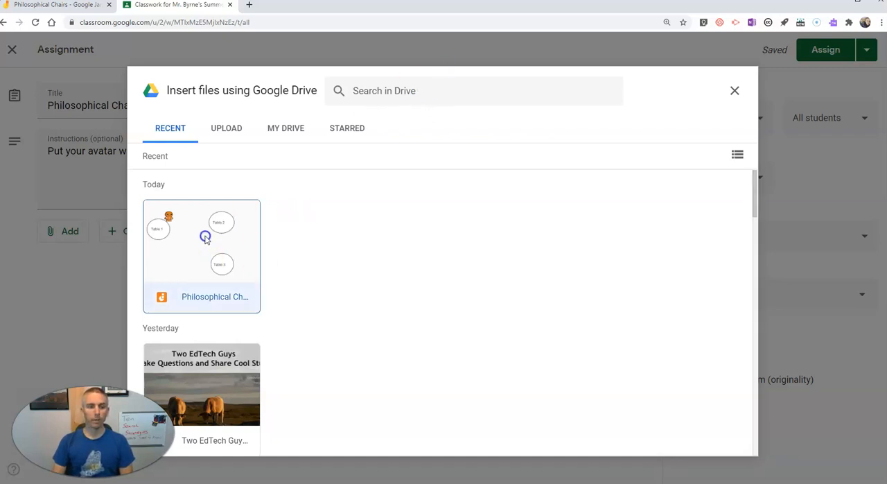
left_click(201, 242)
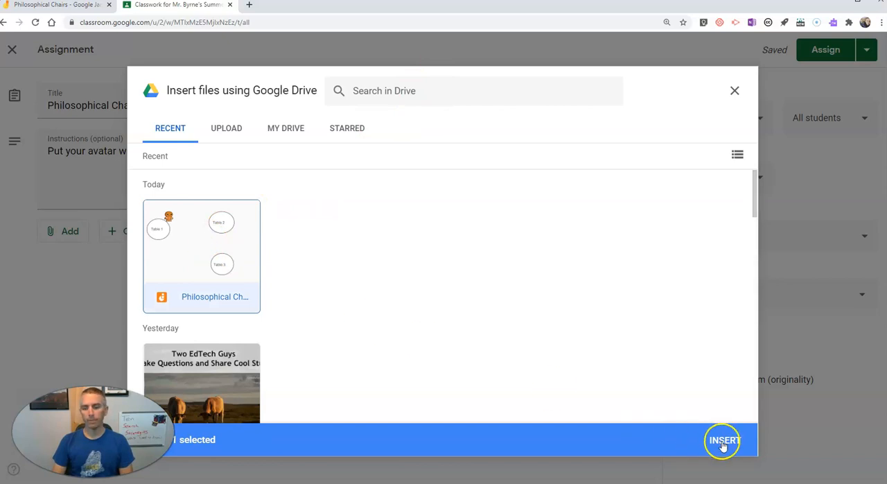
left_click(723, 441)
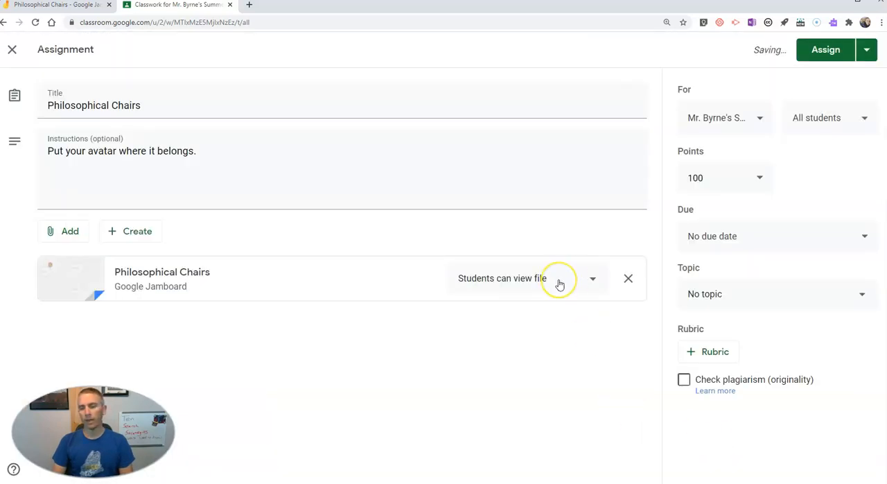
left_click(593, 277)
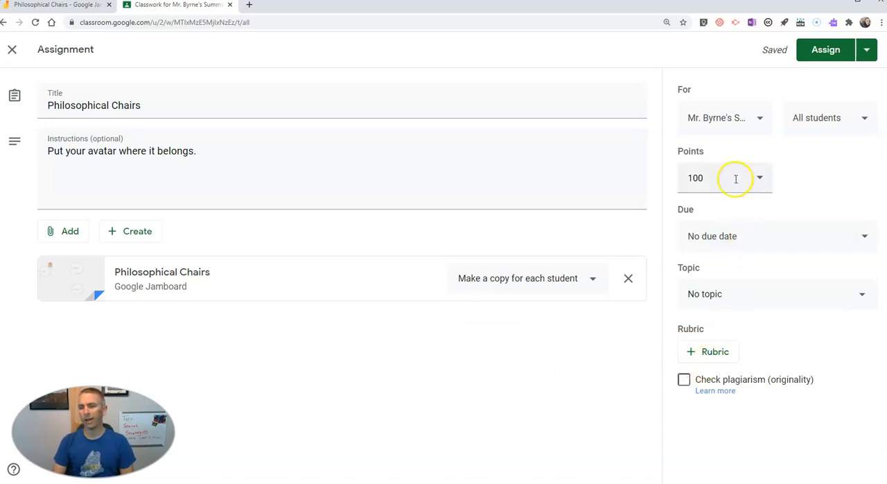
Step: Leave the assignment ungraded, set it due Sep 16 at 11:59 PM, and assign it
left_click(759, 178)
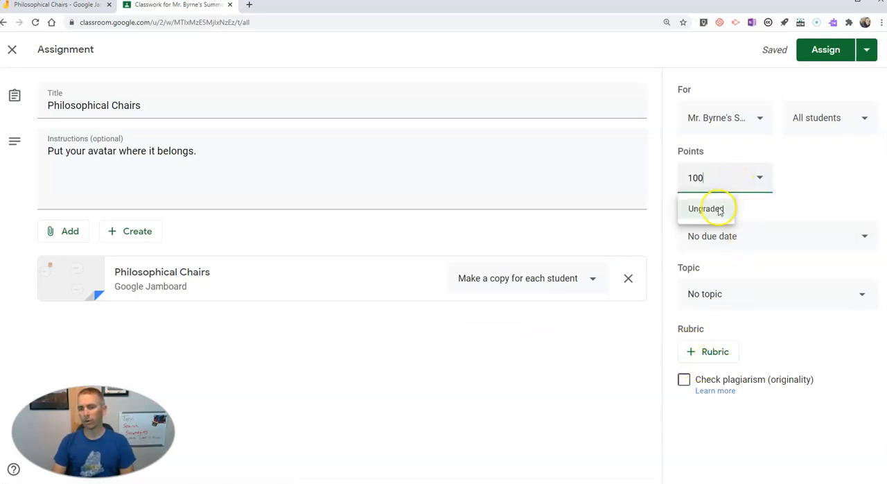
left_click(706, 208)
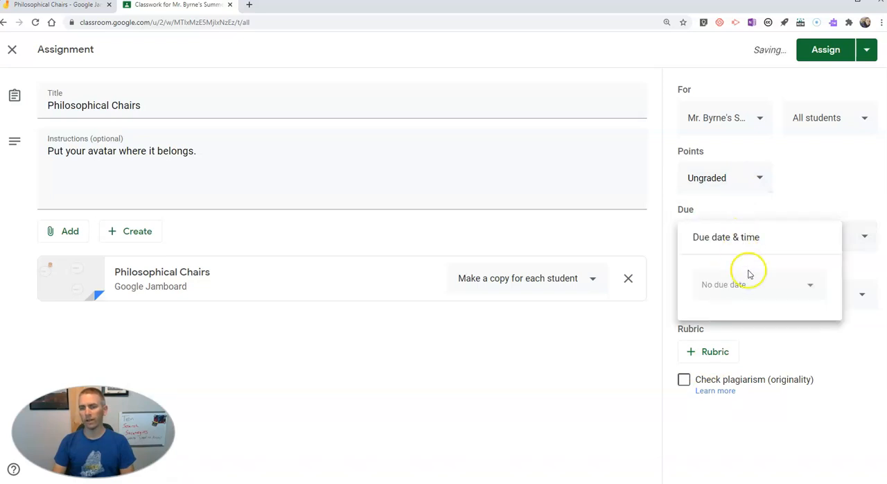
left_click(755, 284)
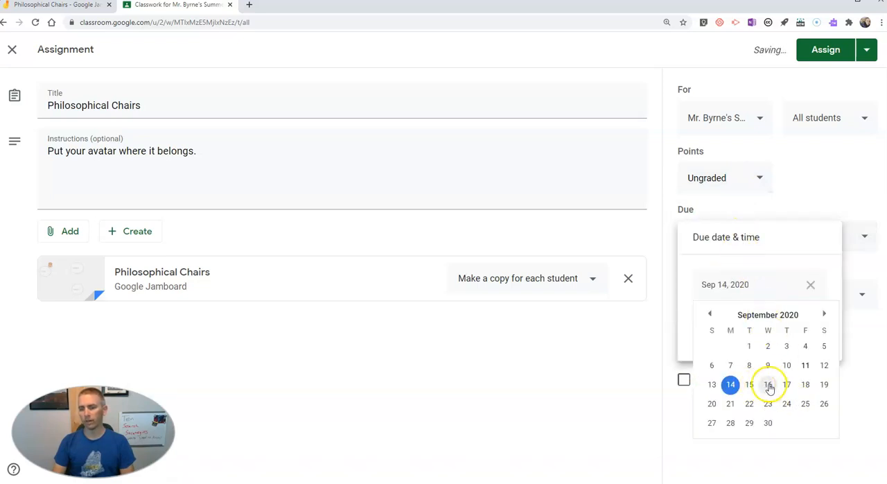
left_click(768, 385)
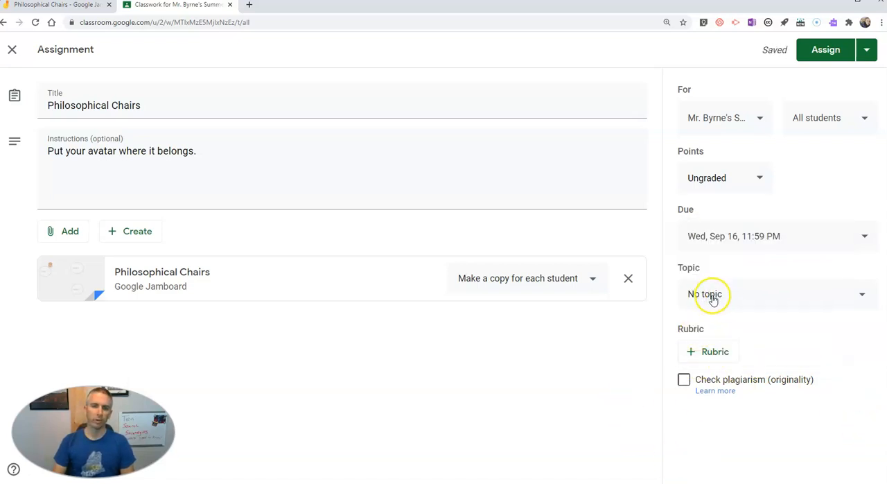
mouse_move(826, 50)
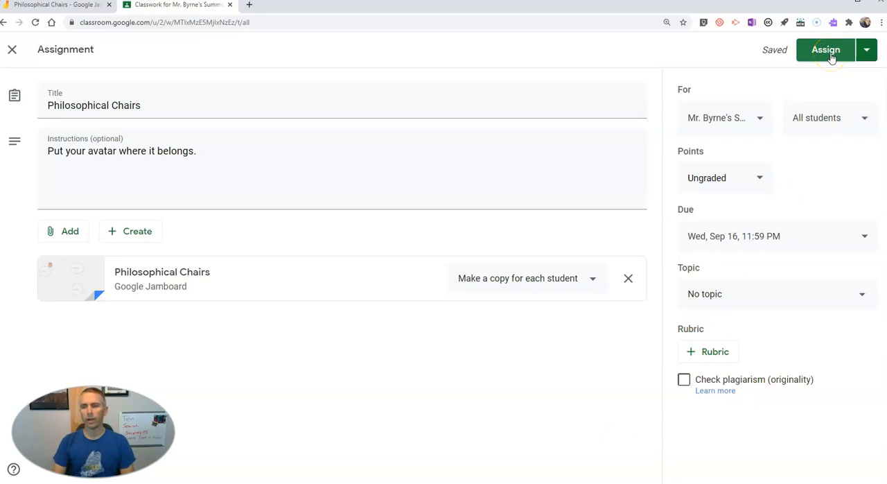
left_click(826, 50)
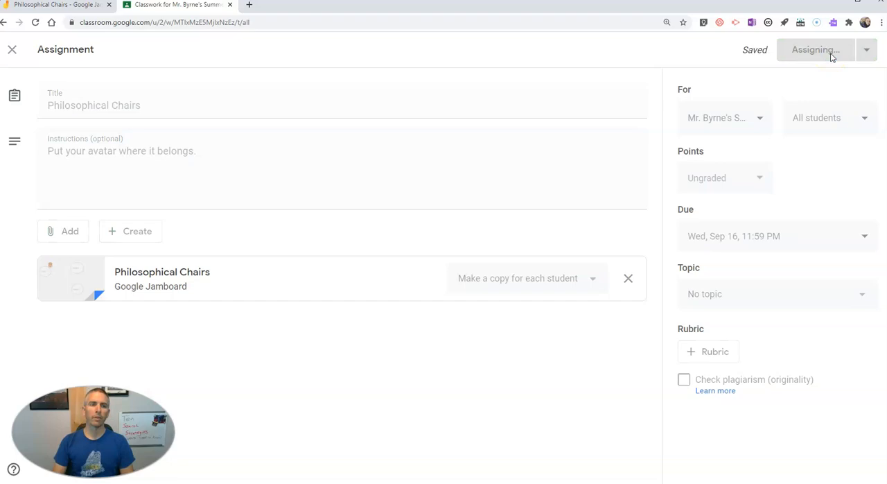
mouse_move(776, 104)
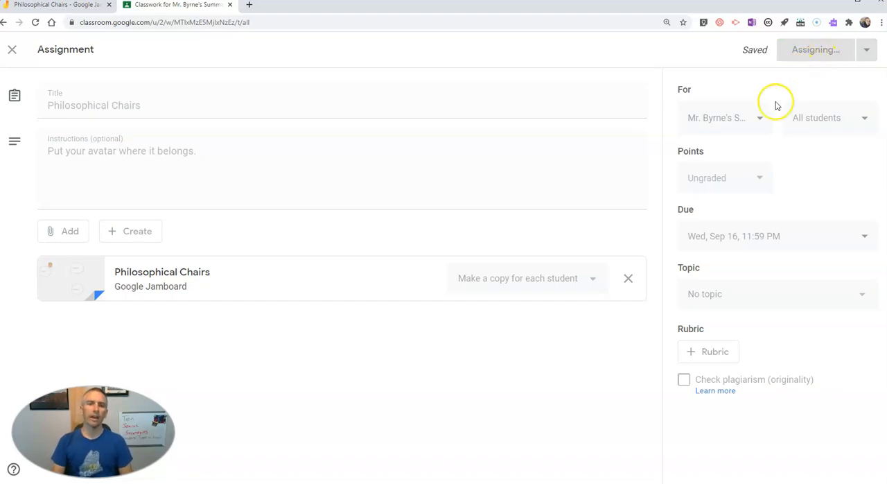
mouse_move(274, 408)
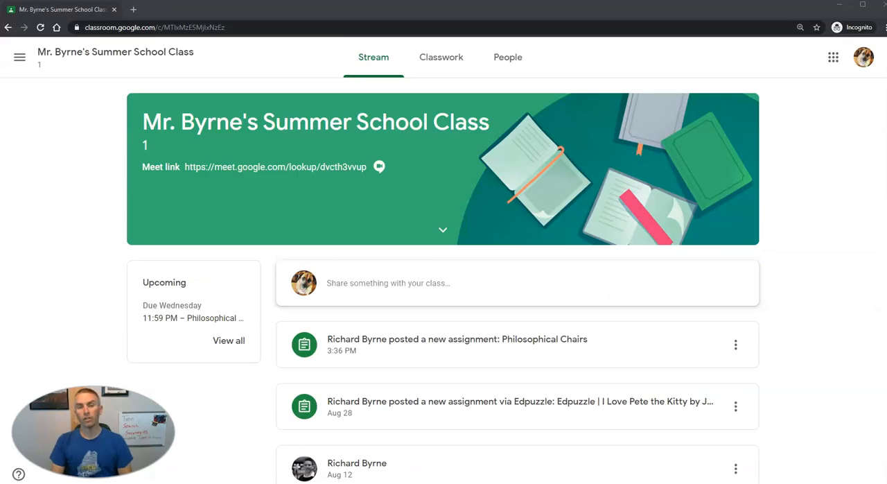
mouse_move(355, 237)
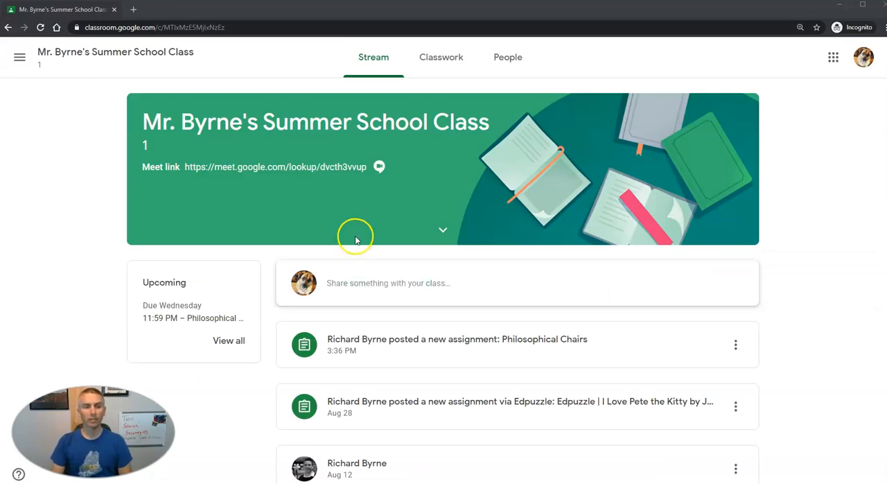
mouse_move(361, 211)
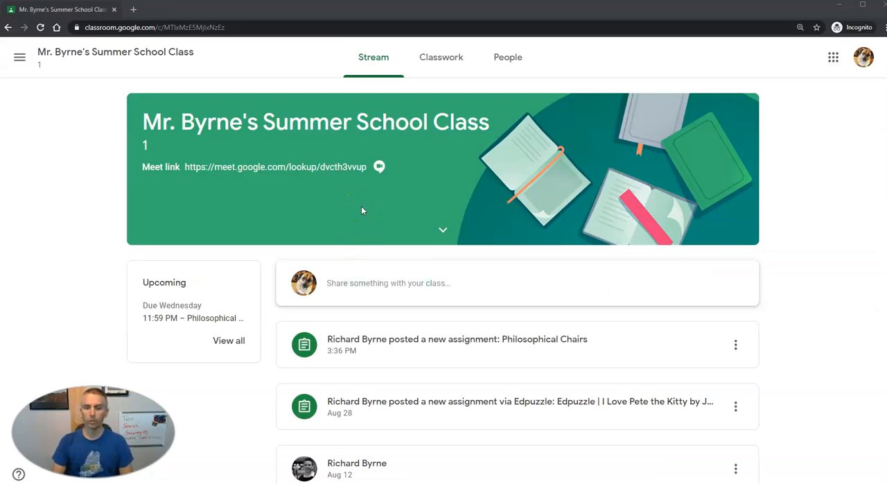
mouse_move(399, 346)
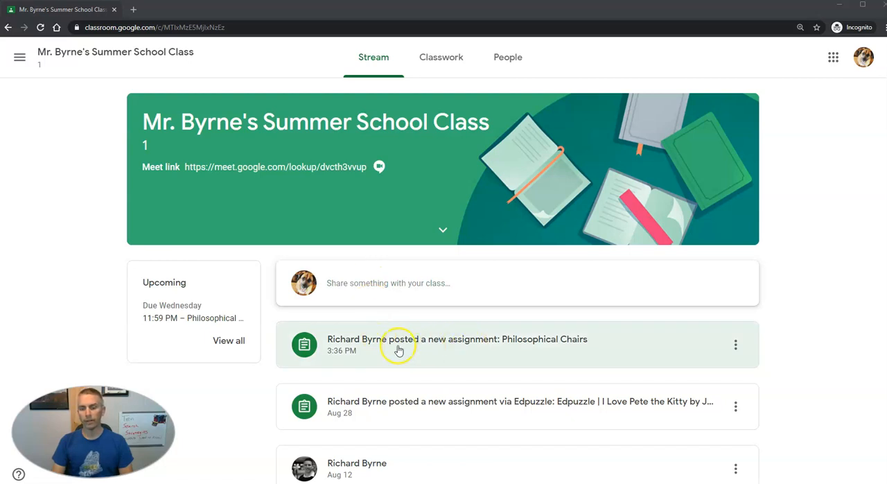
Step: Open the Philosophical Chairs post from the Stream and the student's Jamboard copy under Your work
left_click(458, 339)
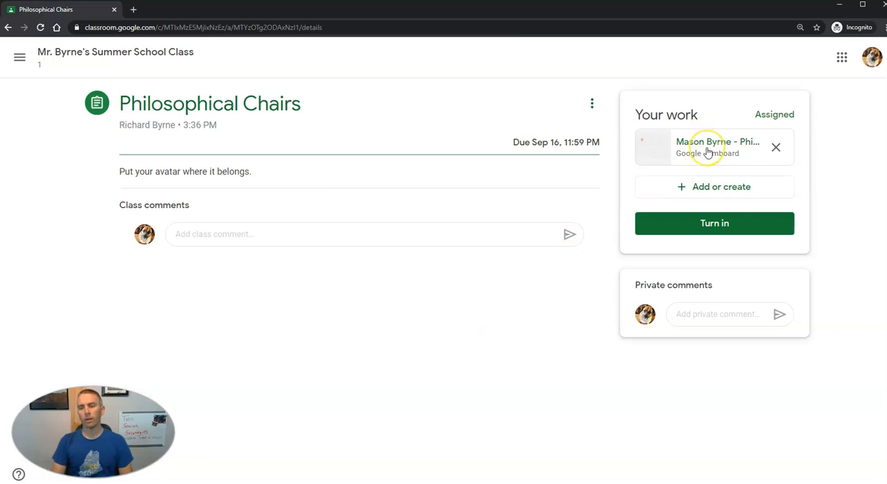
left_click(718, 147)
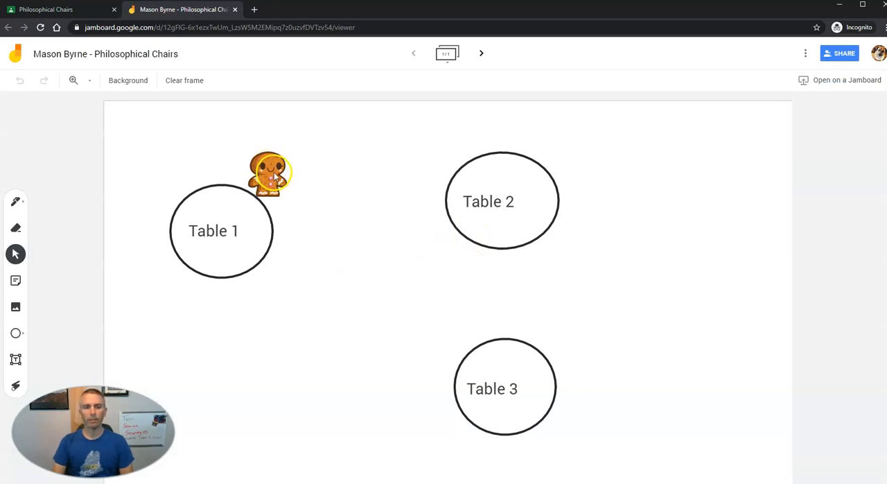
Step: Drag the gingerbread avatar above Table 1 and add a text box reading 'Text written on screen.' below it
left_click_drag(269, 172, 441, 142)
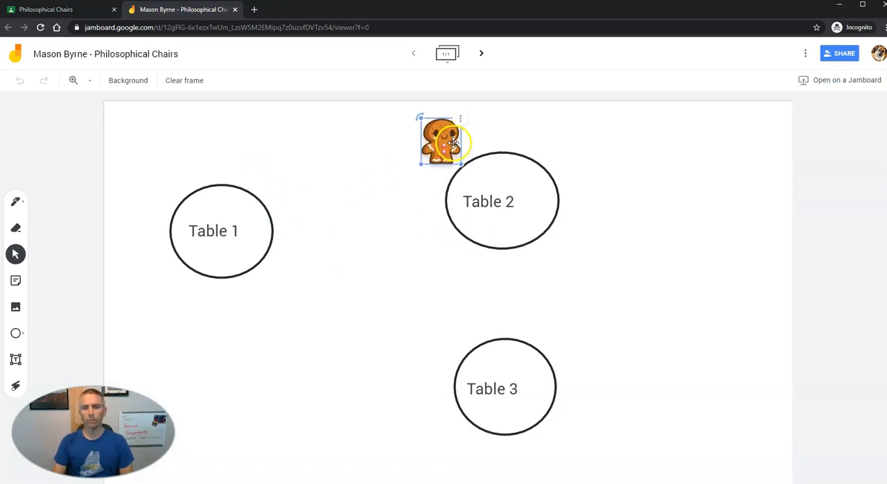
left_click_drag(443, 139, 262, 166)
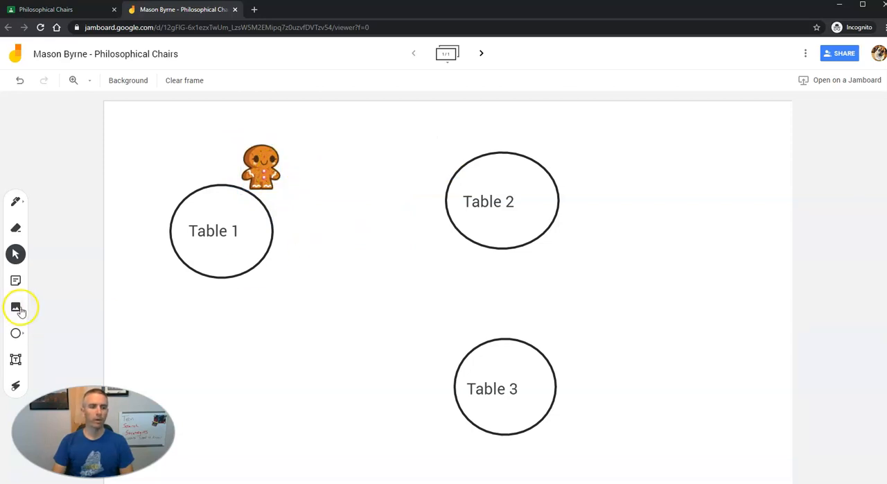
left_click(15, 307)
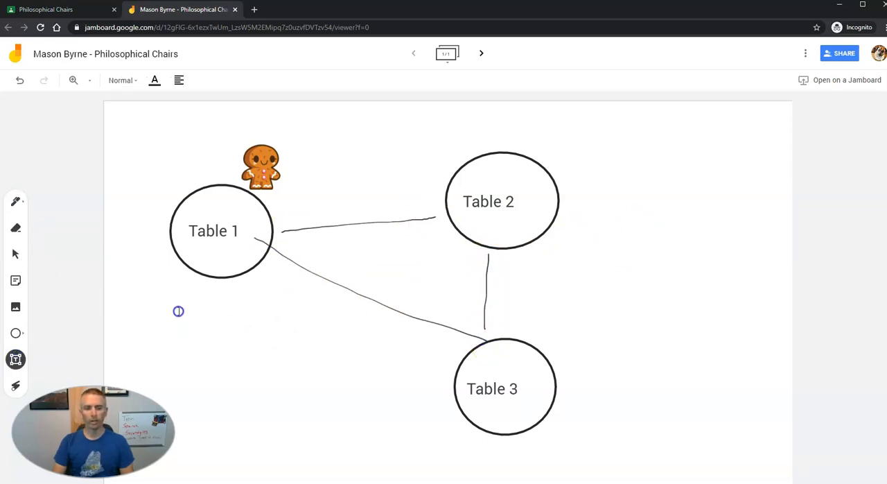
left_click(177, 310)
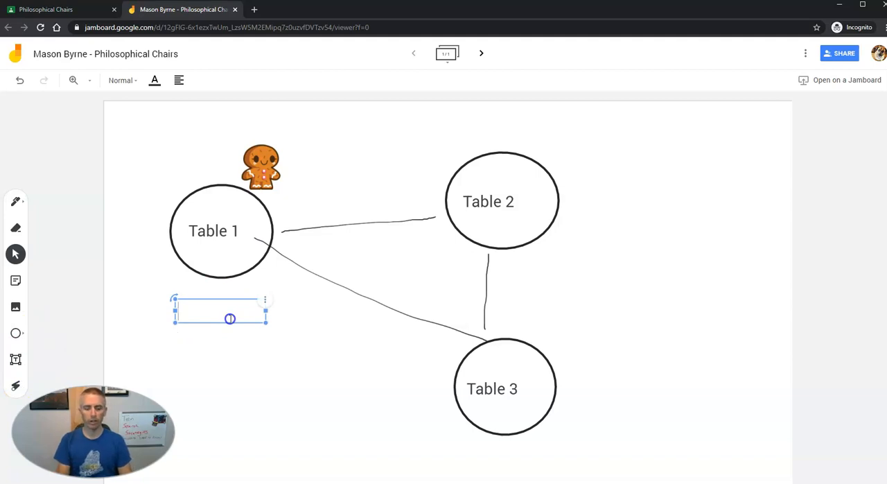
type("Text written on the")
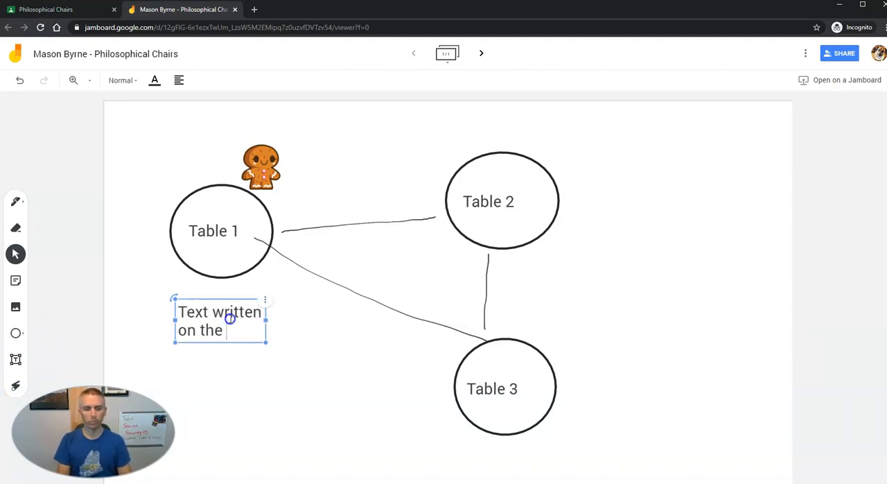
type("screen.")
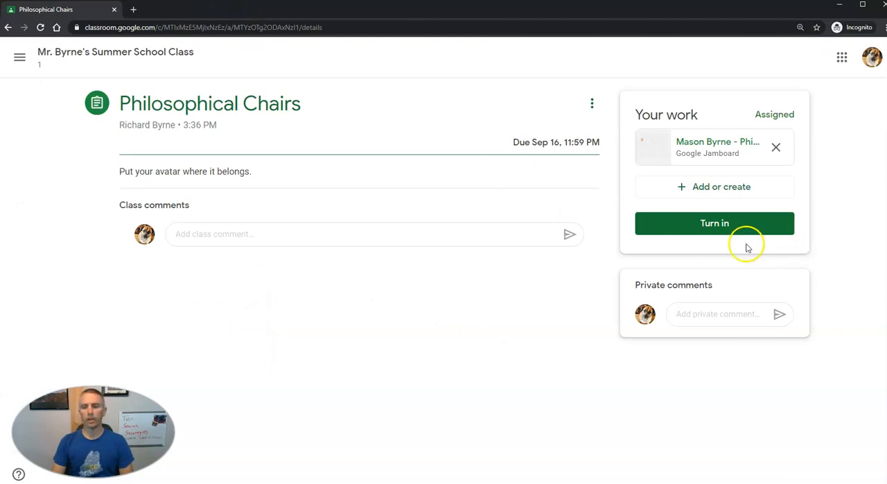
Step: Turn in the Jamboard work and confirm so the assignment shows Turned in
left_click(714, 221)
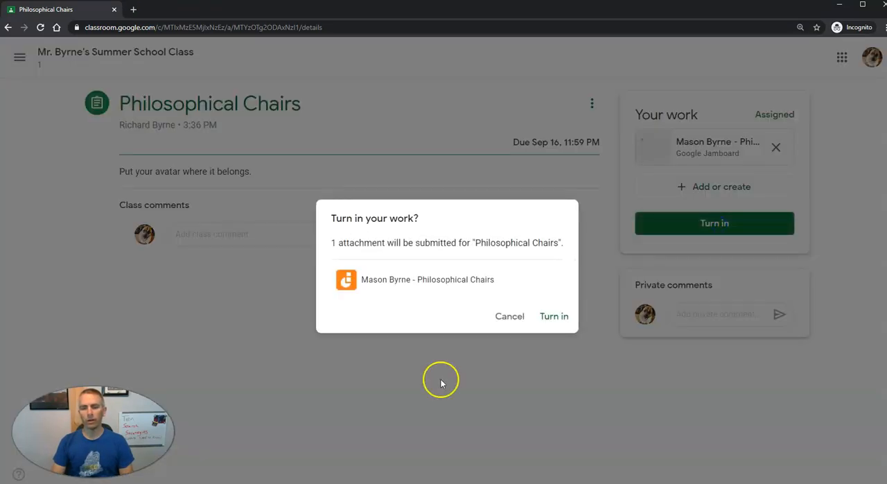
left_click(554, 316)
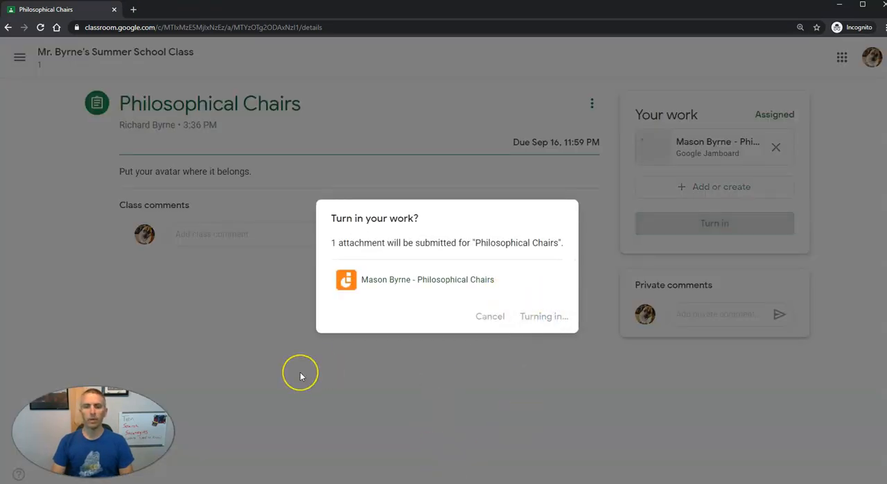
left_click(543, 316)
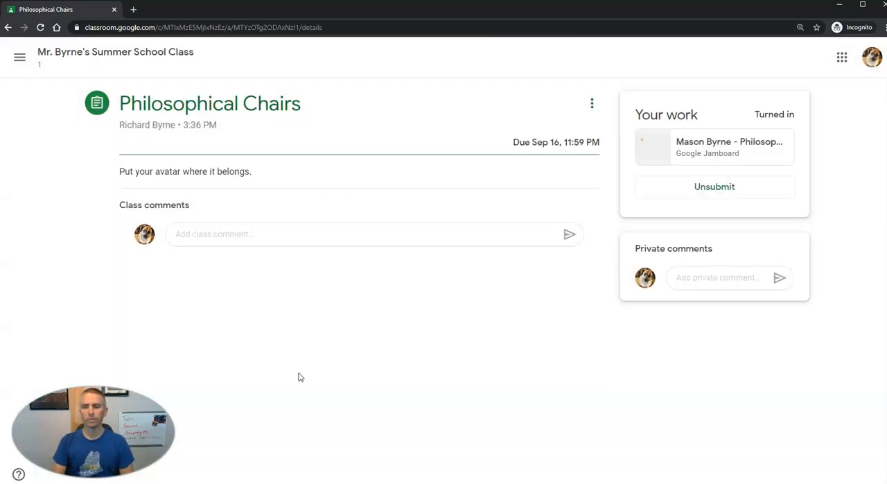